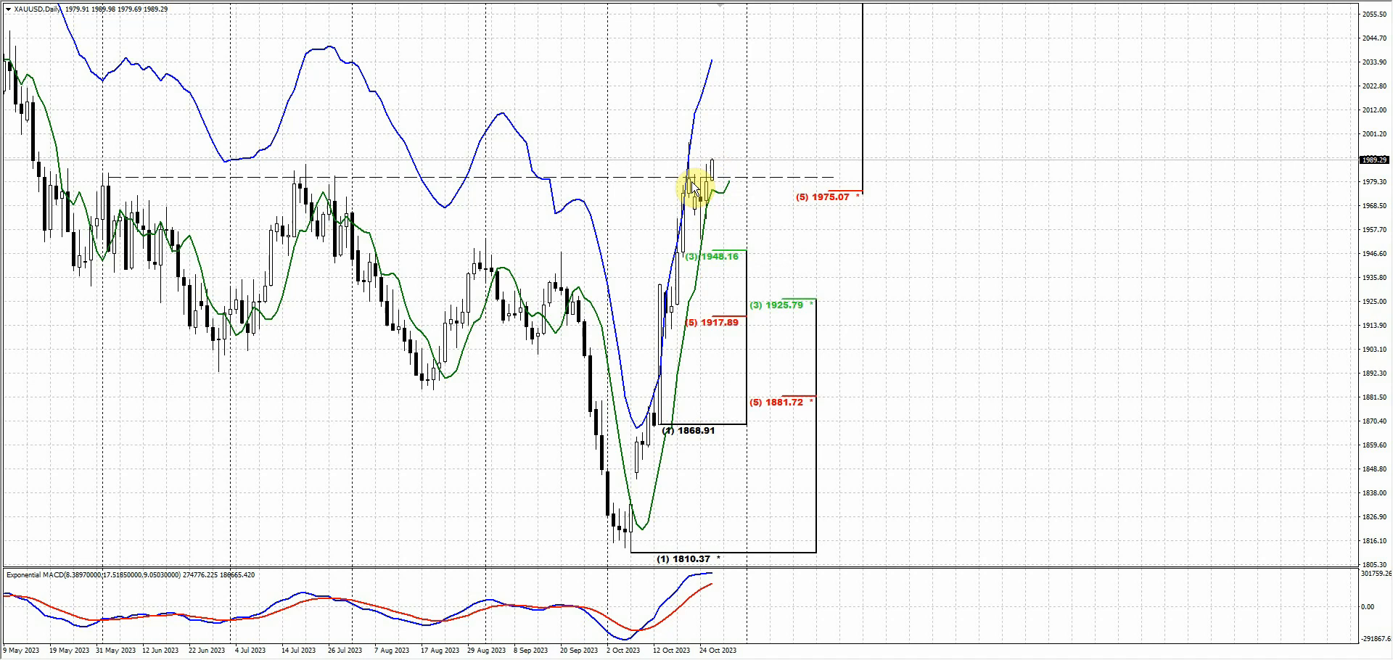
mouse_move(693, 147)
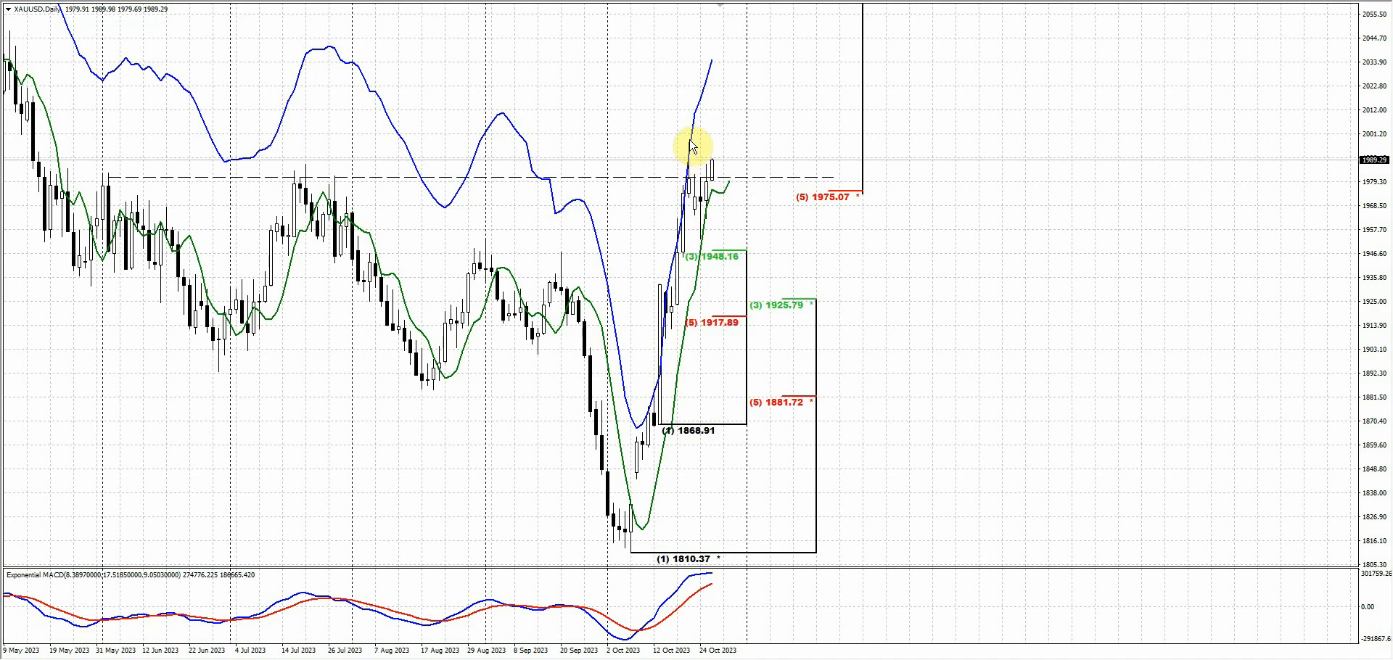
mouse_move(688, 138)
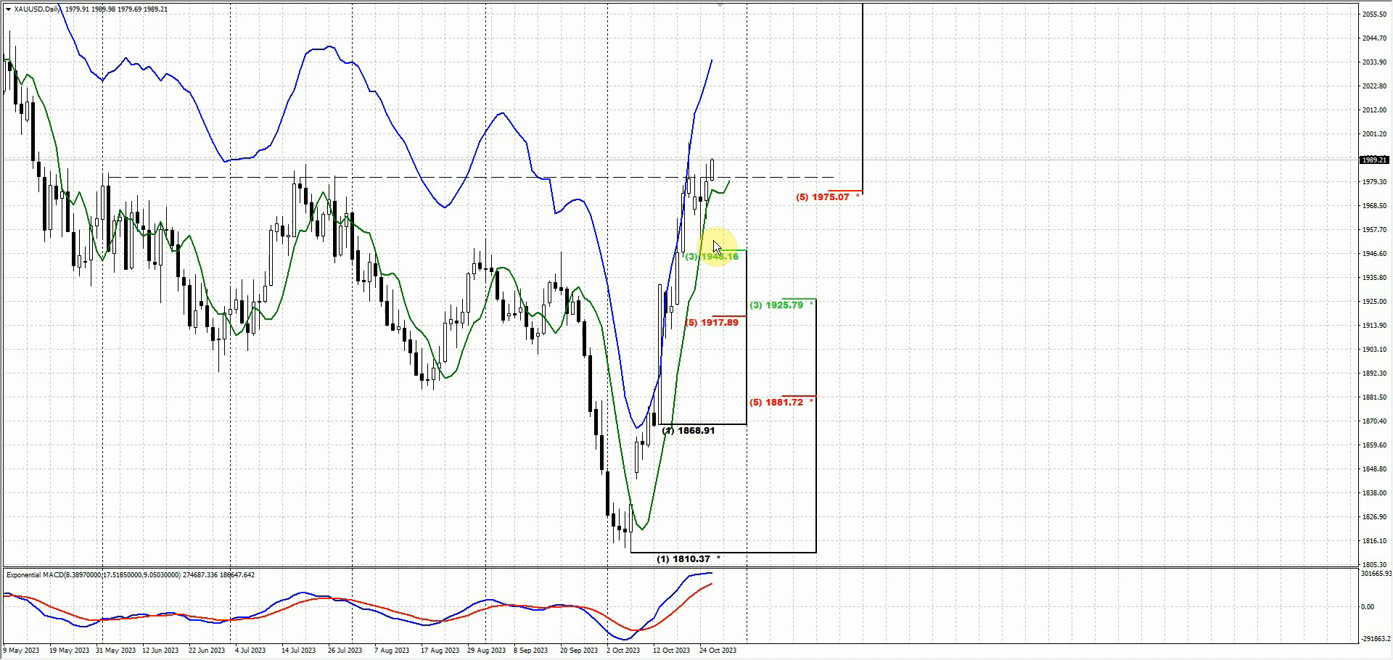
mouse_move(706, 240)
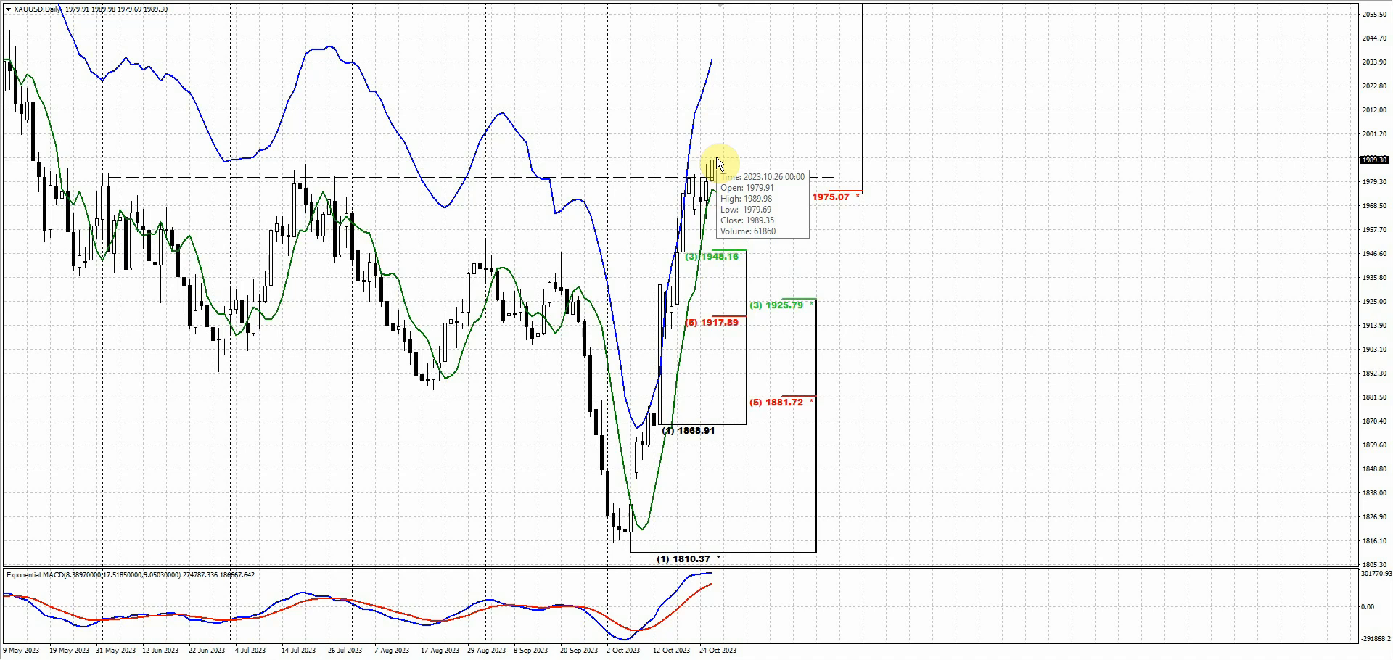
mouse_move(824, 200)
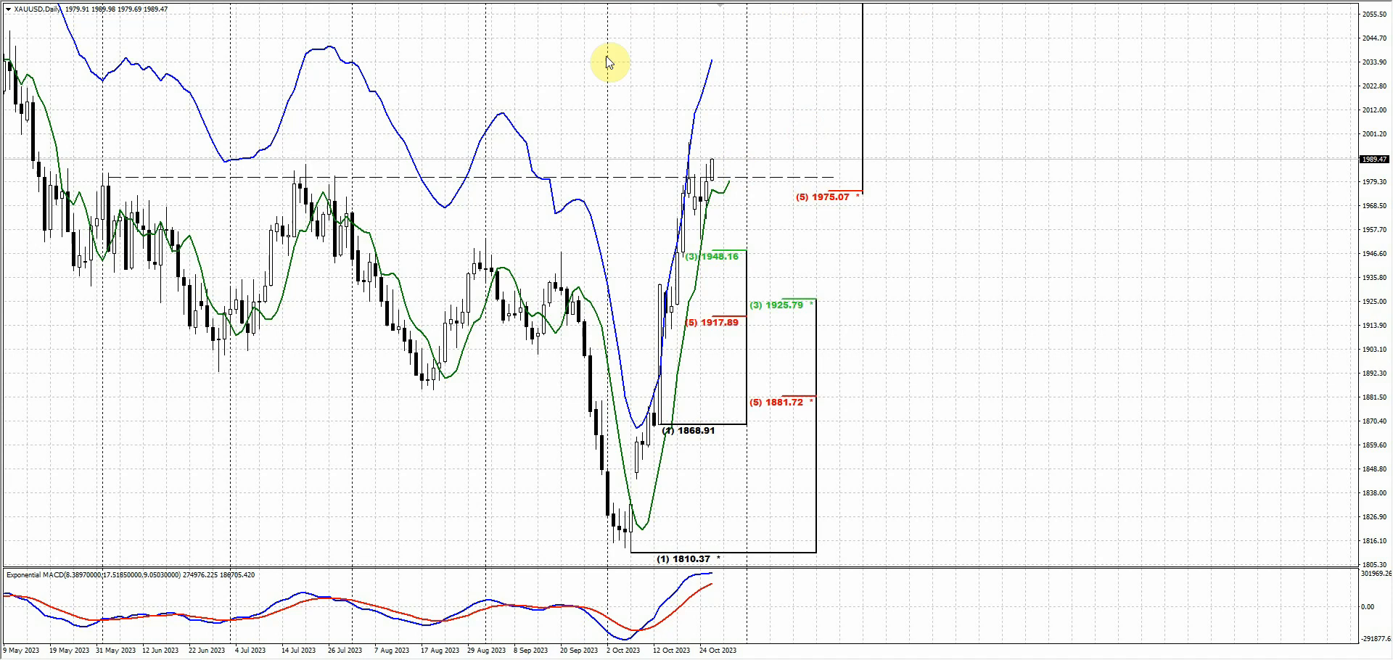
mouse_move(727, 145)
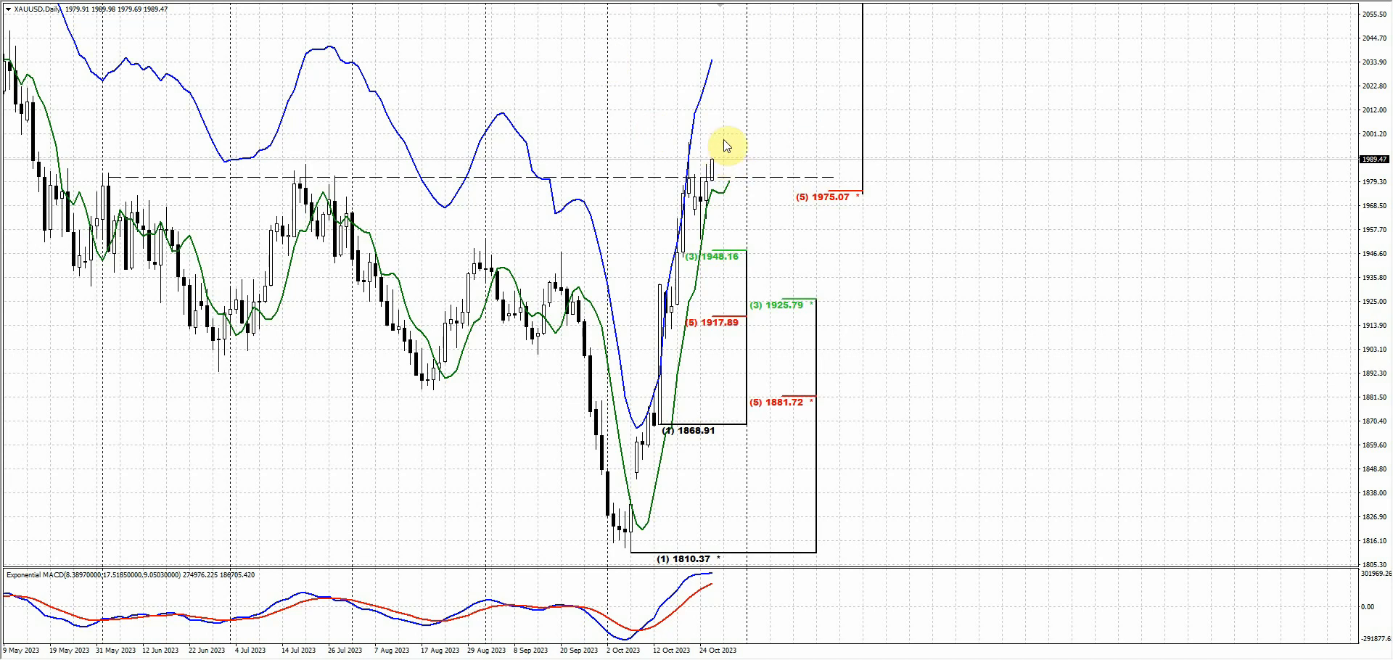
mouse_move(725, 110)
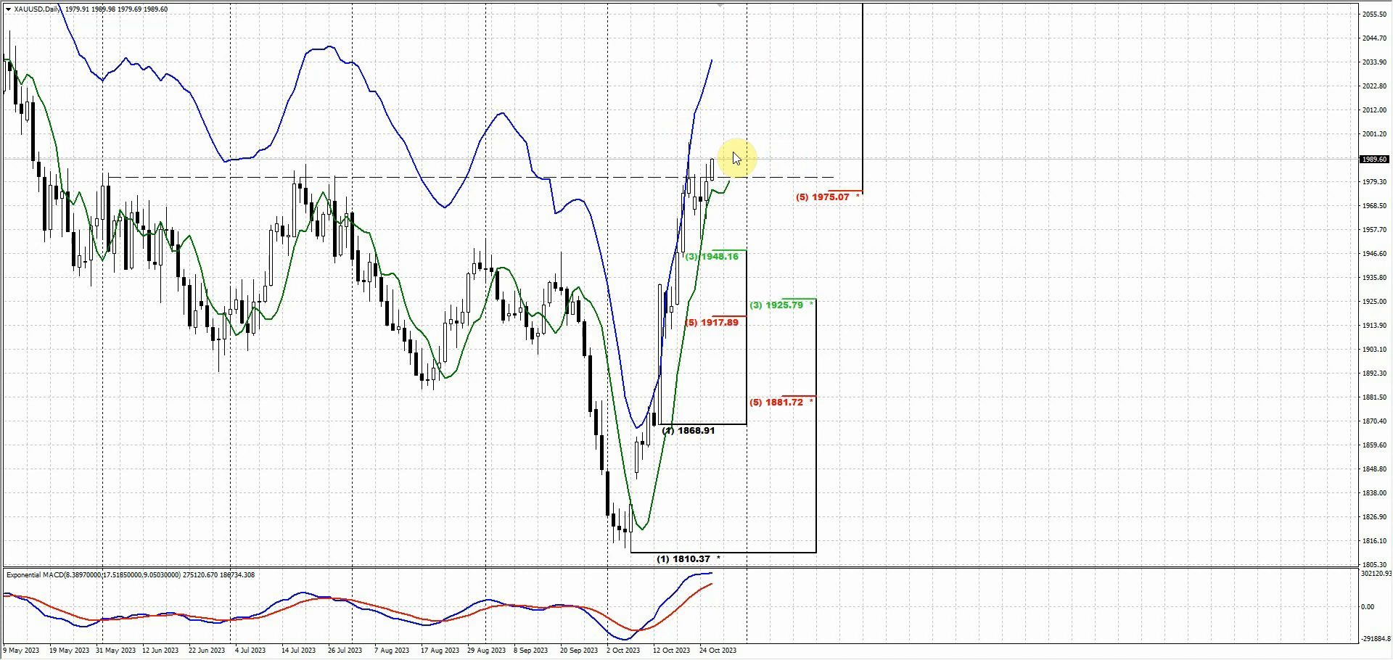
mouse_move(753, 116)
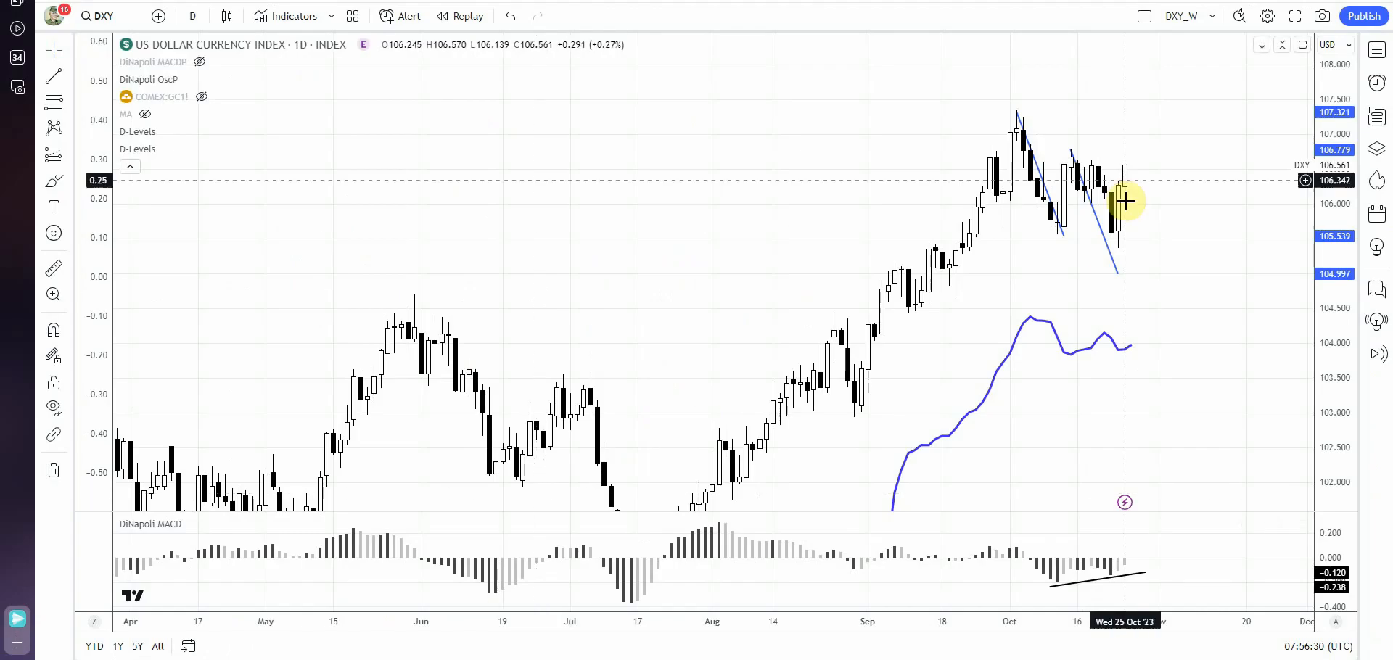
mouse_move(1098, 127)
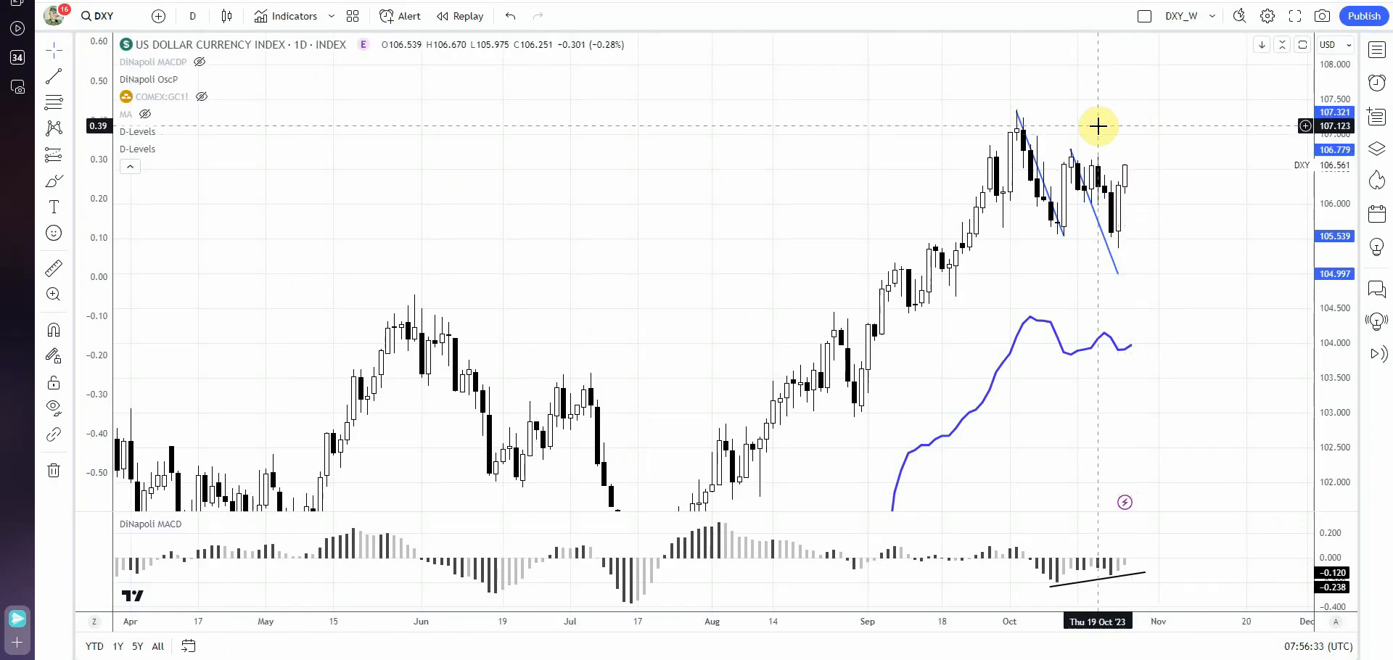
mouse_move(1050, 187)
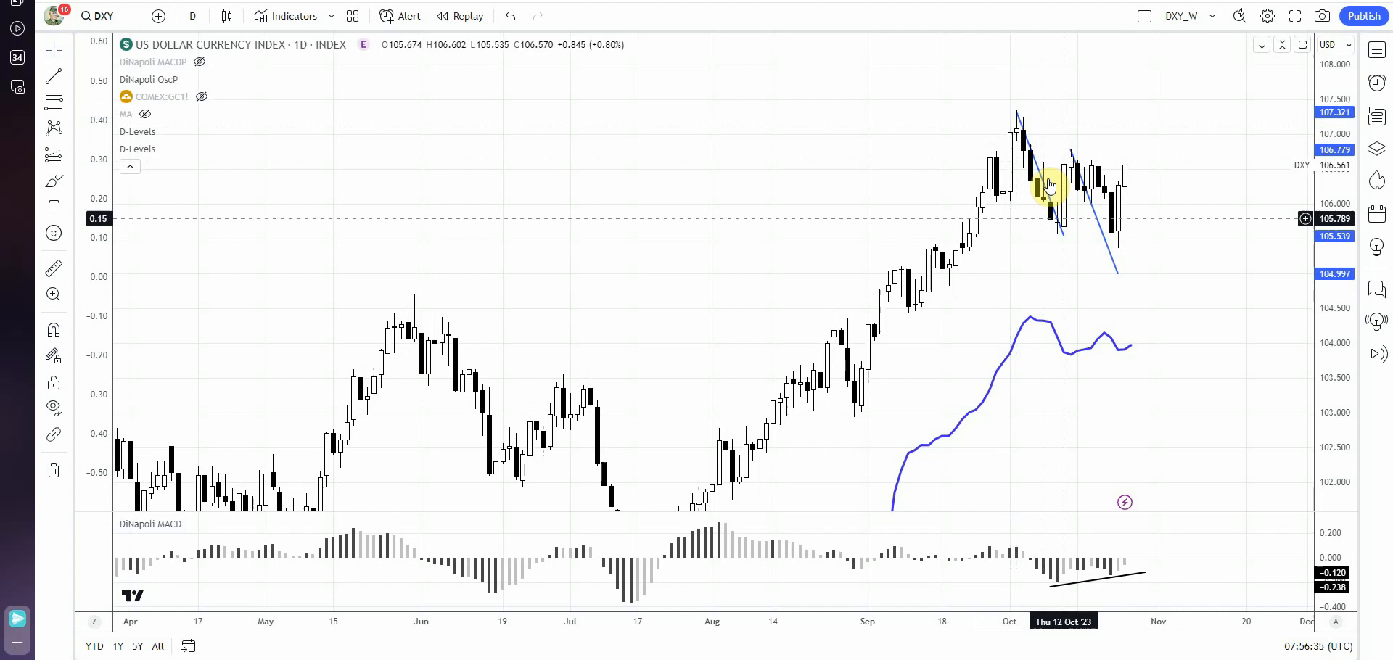
mouse_move(1134, 245)
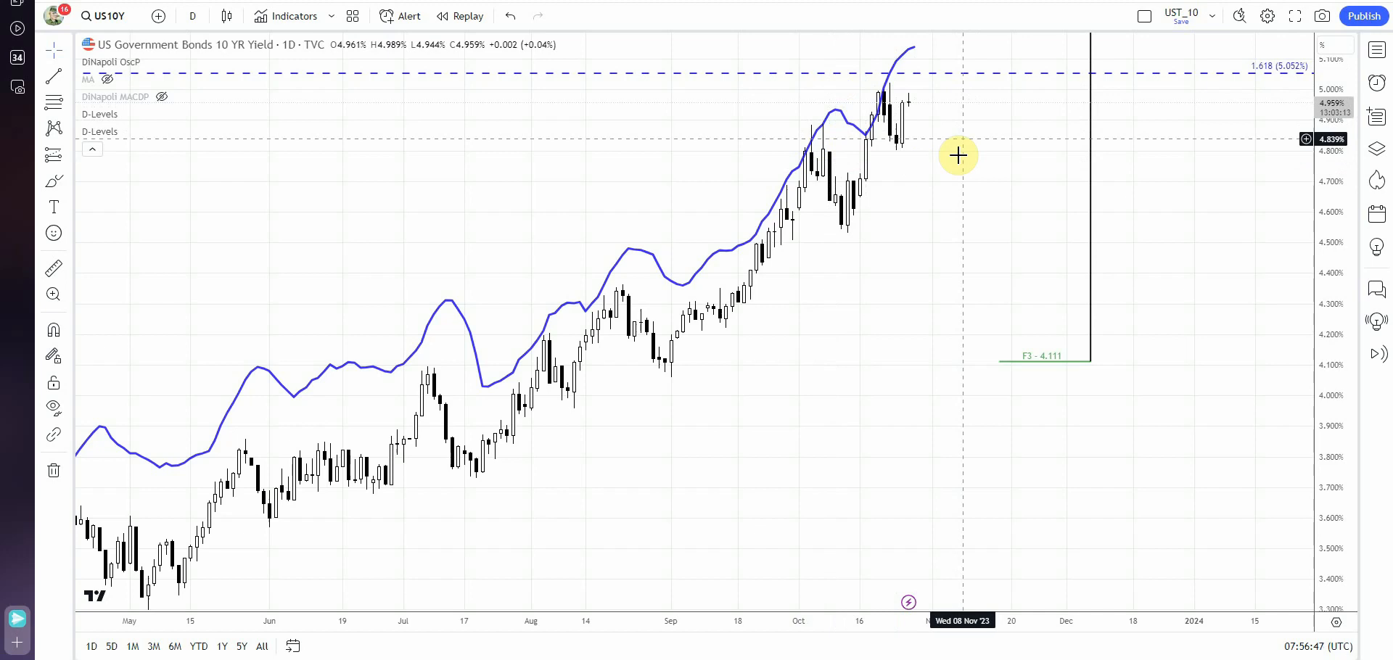
mouse_move(963, 116)
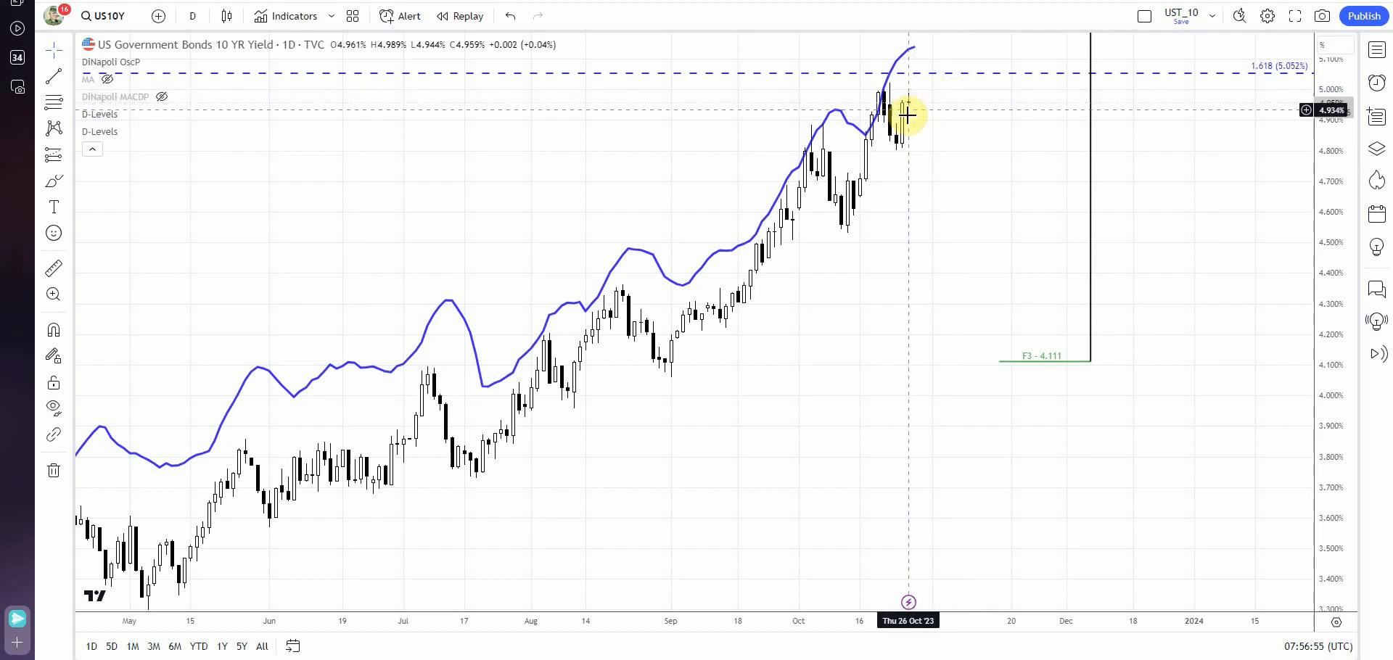
mouse_move(911, 127)
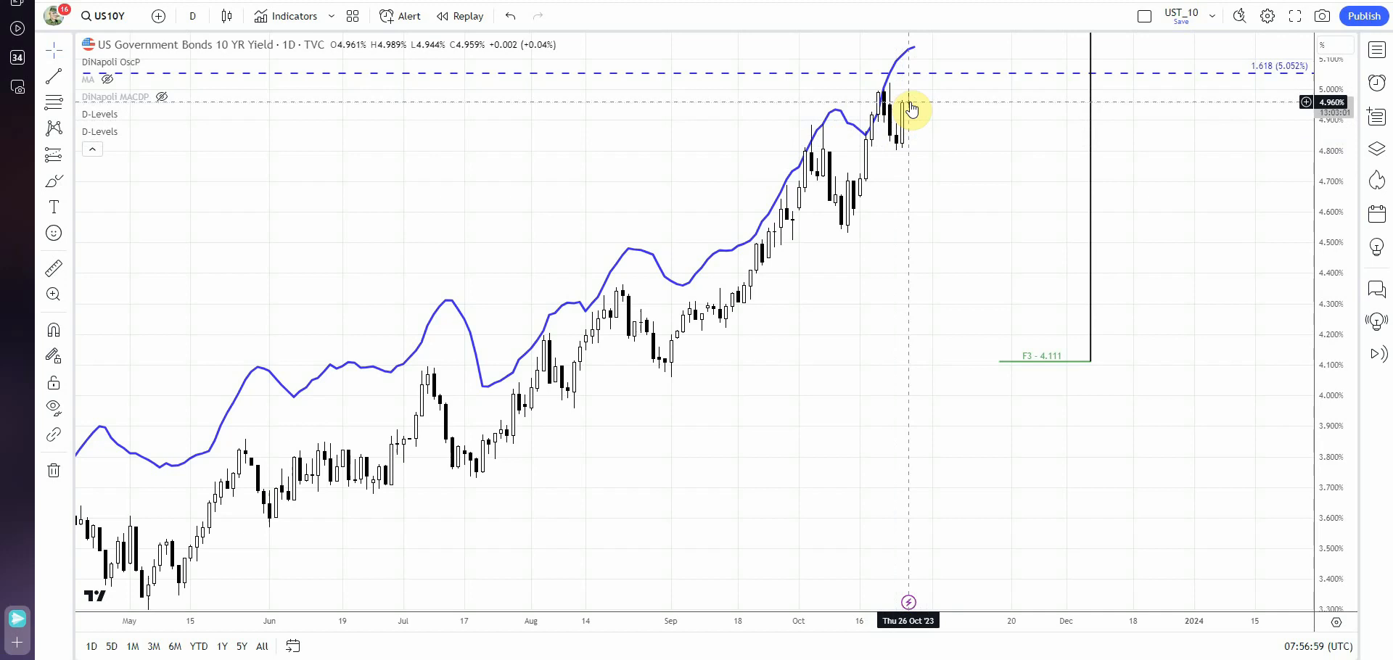
mouse_move(931, 116)
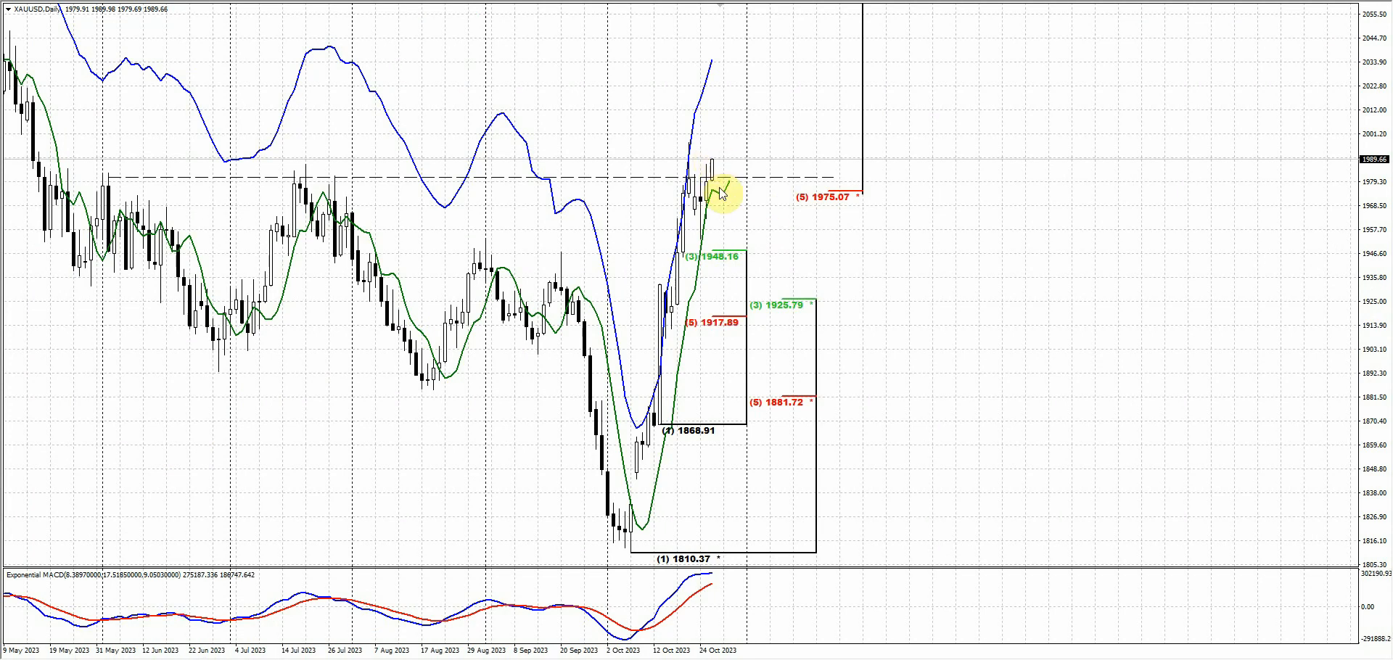
mouse_move(695, 159)
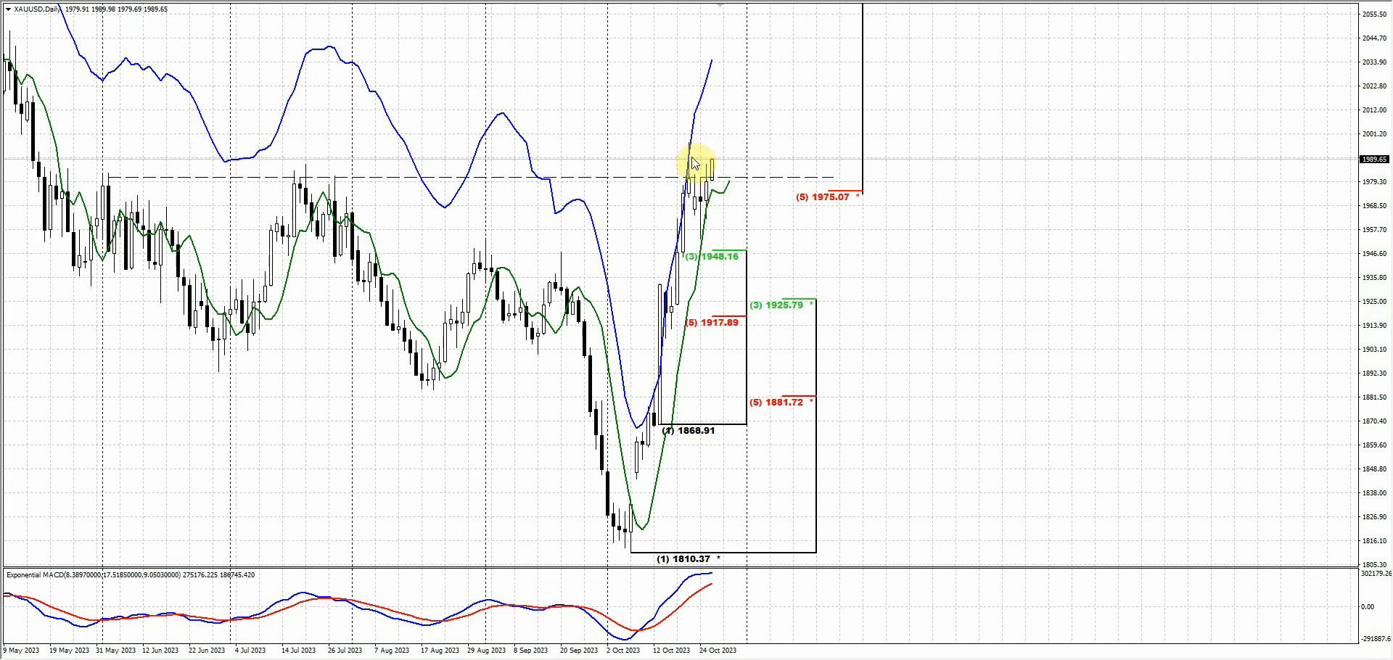
mouse_move(732, 173)
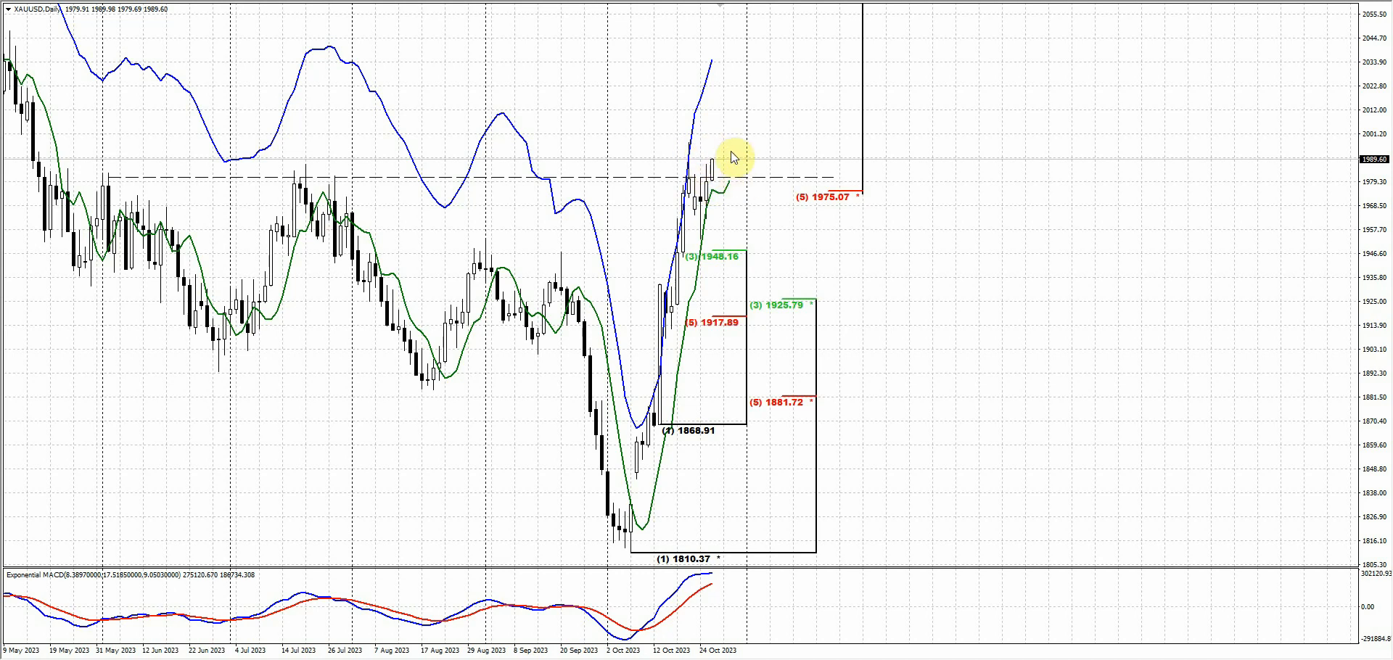
mouse_move(789, 116)
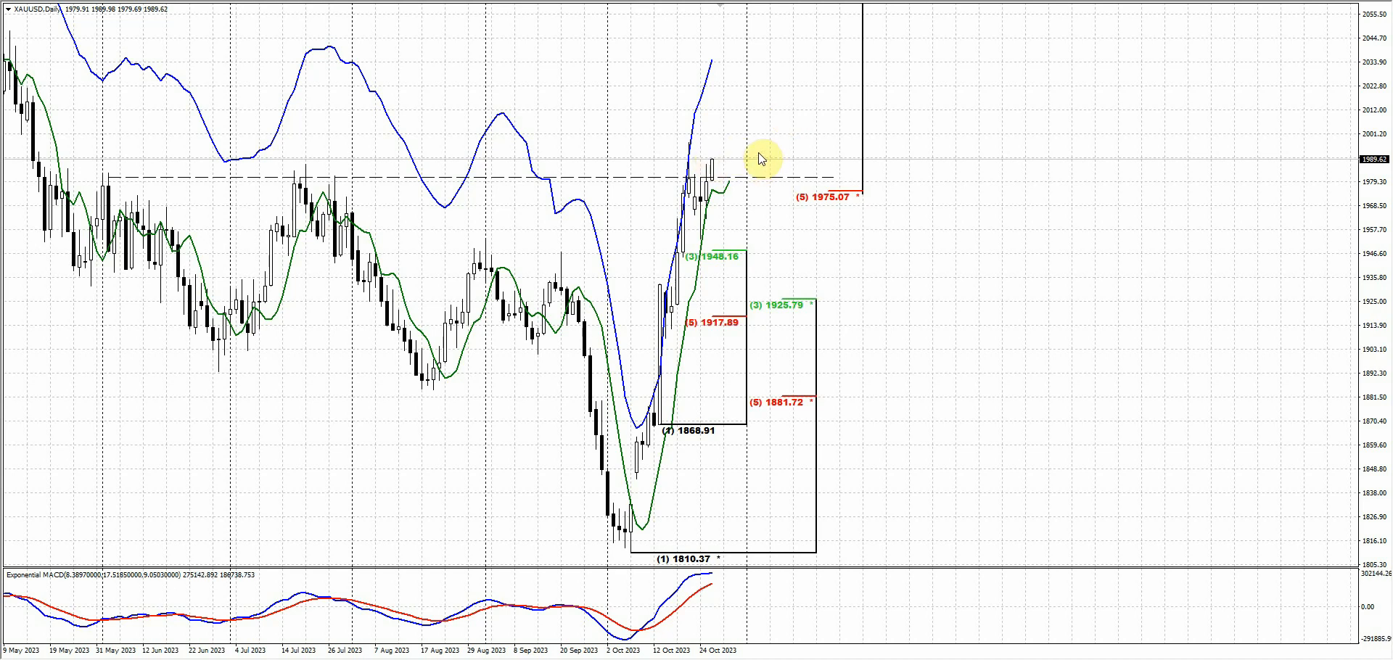
mouse_move(757, 158)
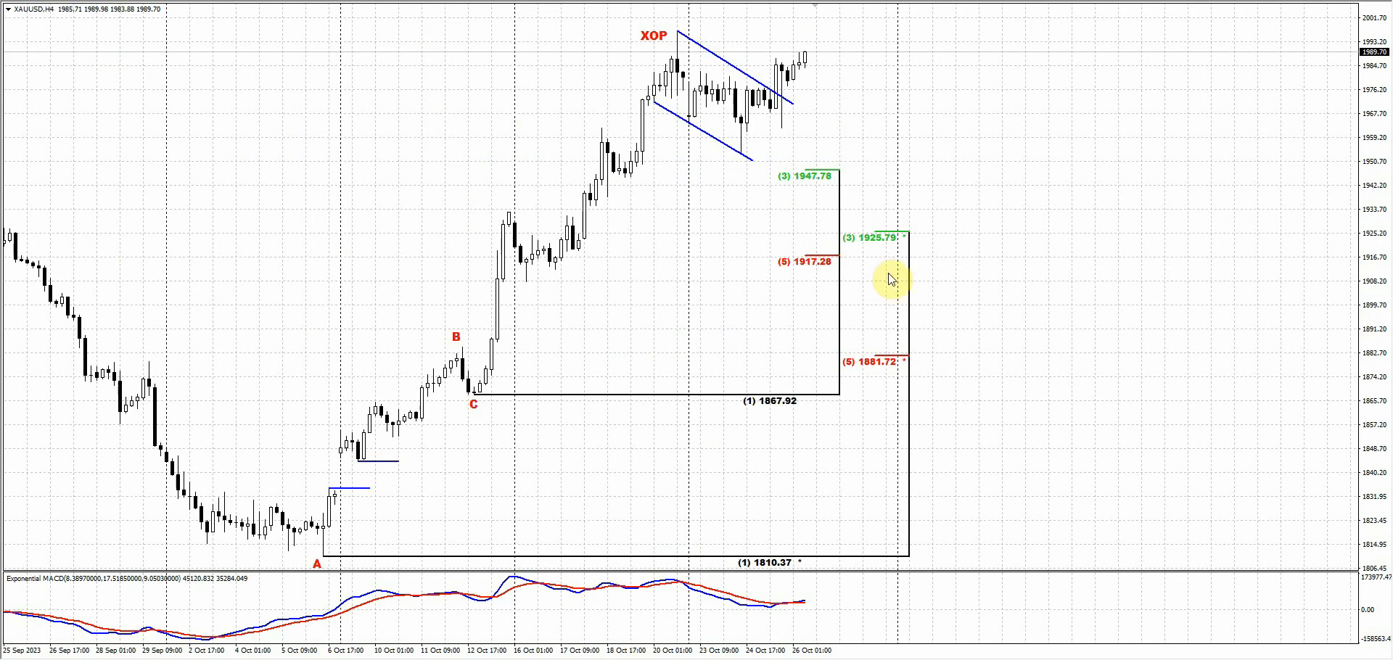
mouse_move(777, 143)
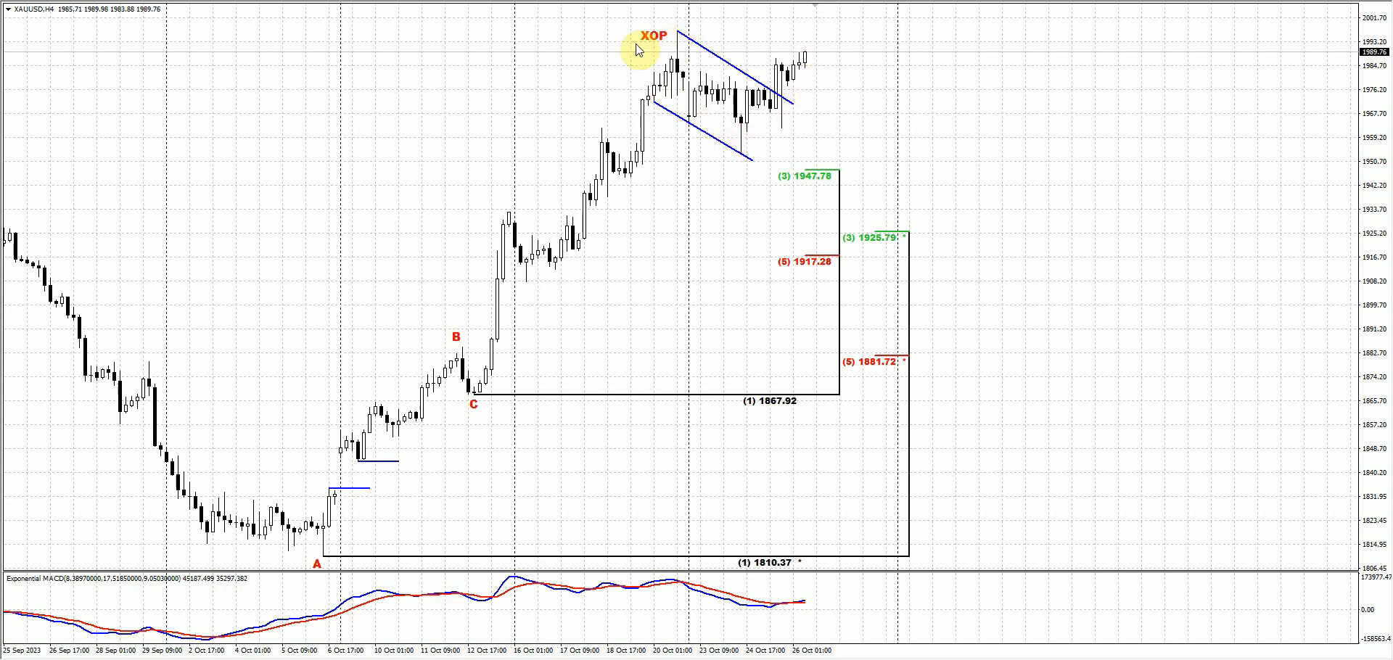
mouse_move(777, 147)
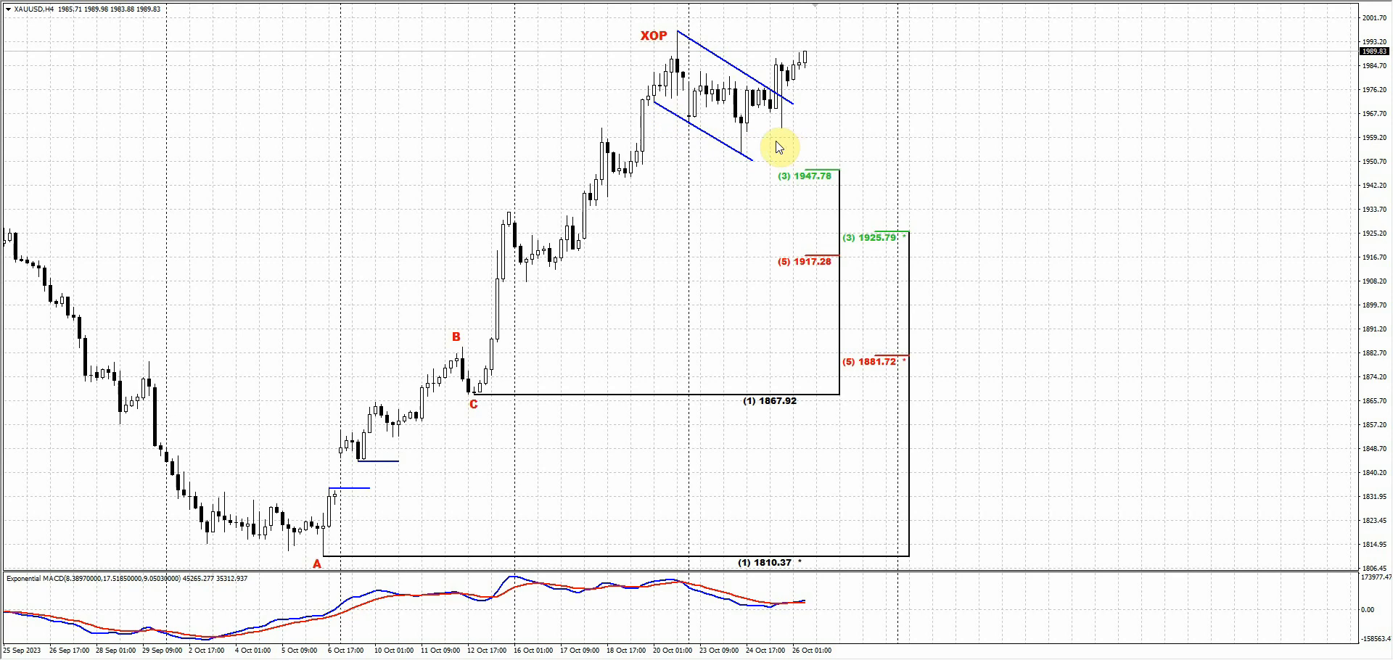
mouse_move(825, 83)
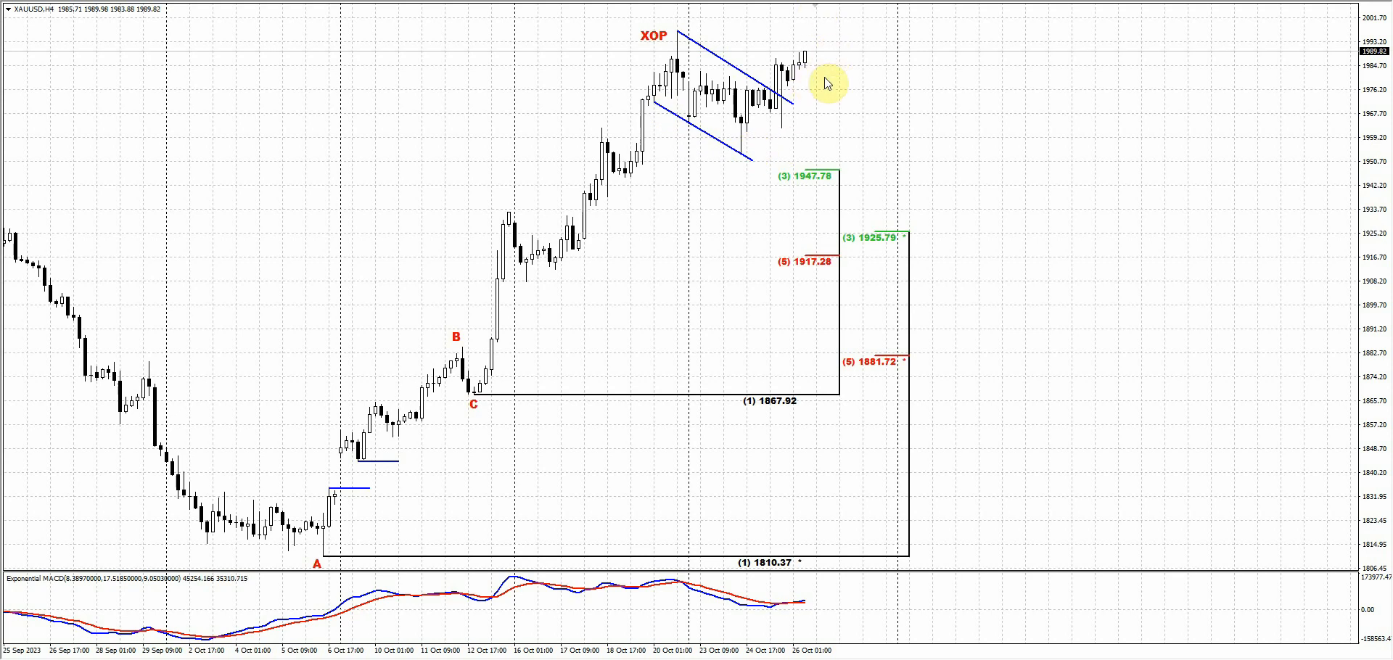
mouse_move(762, 126)
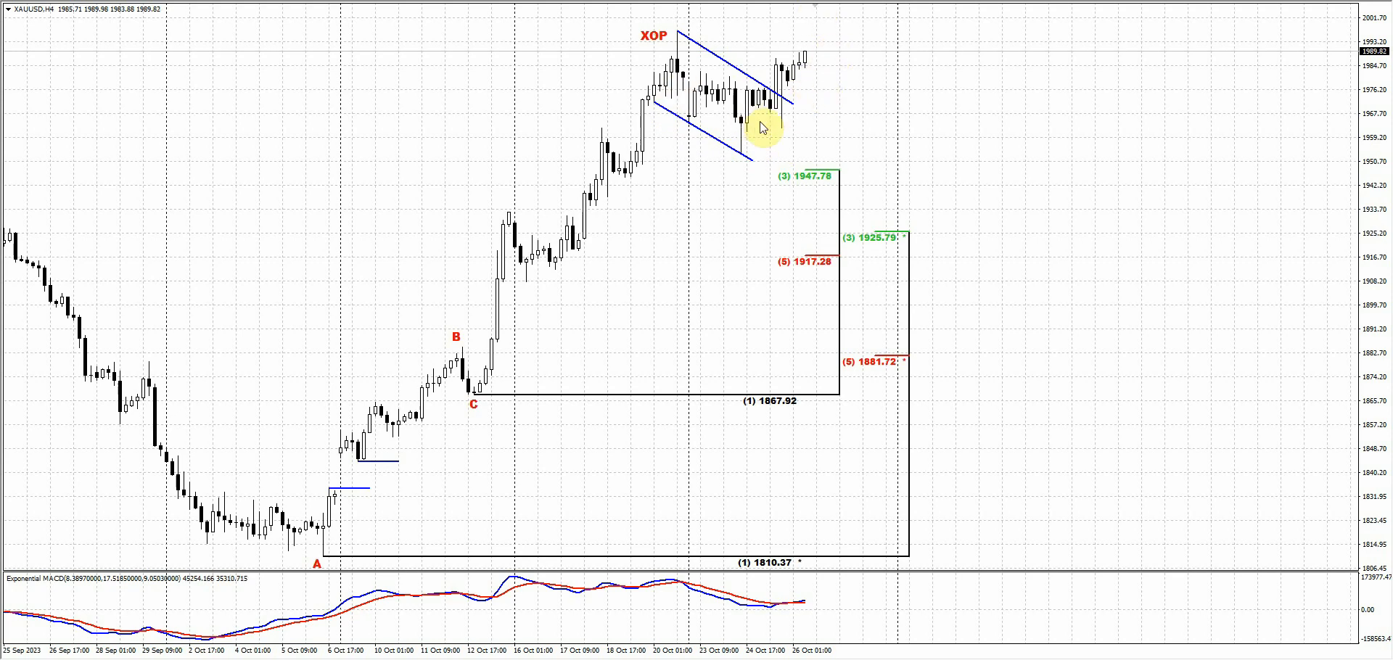
mouse_move(825, 70)
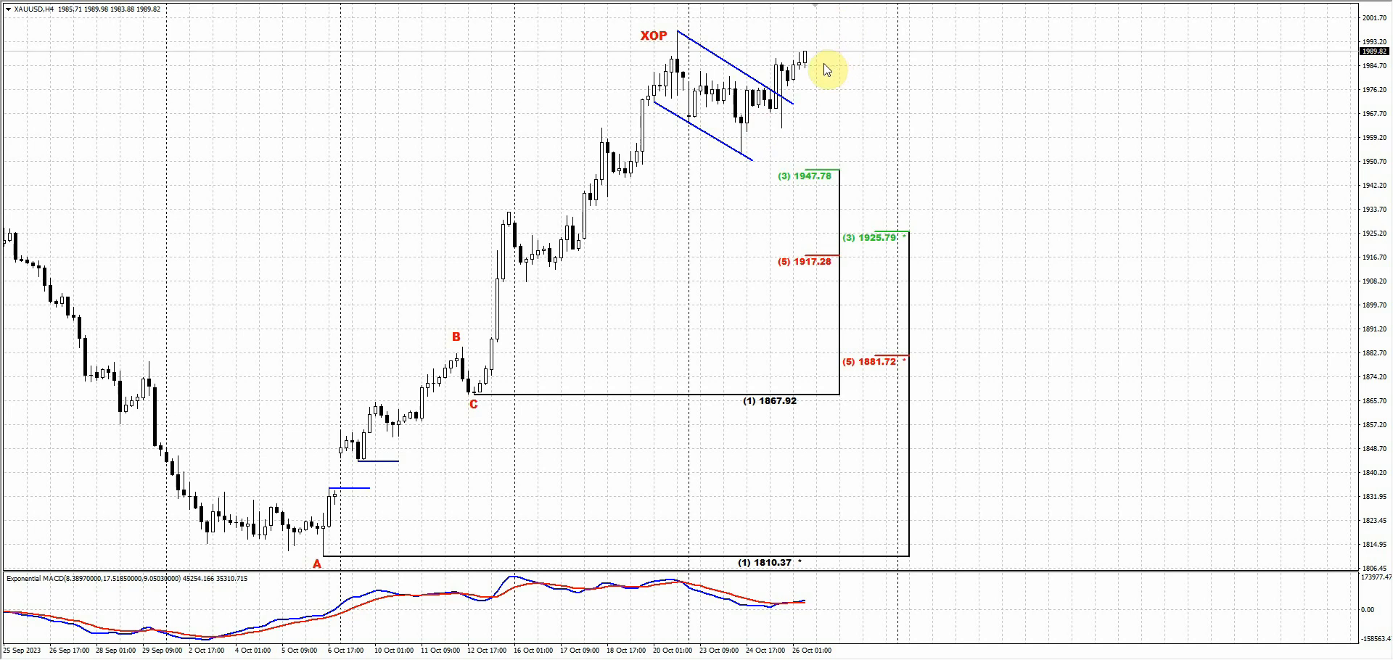
mouse_move(780, 63)
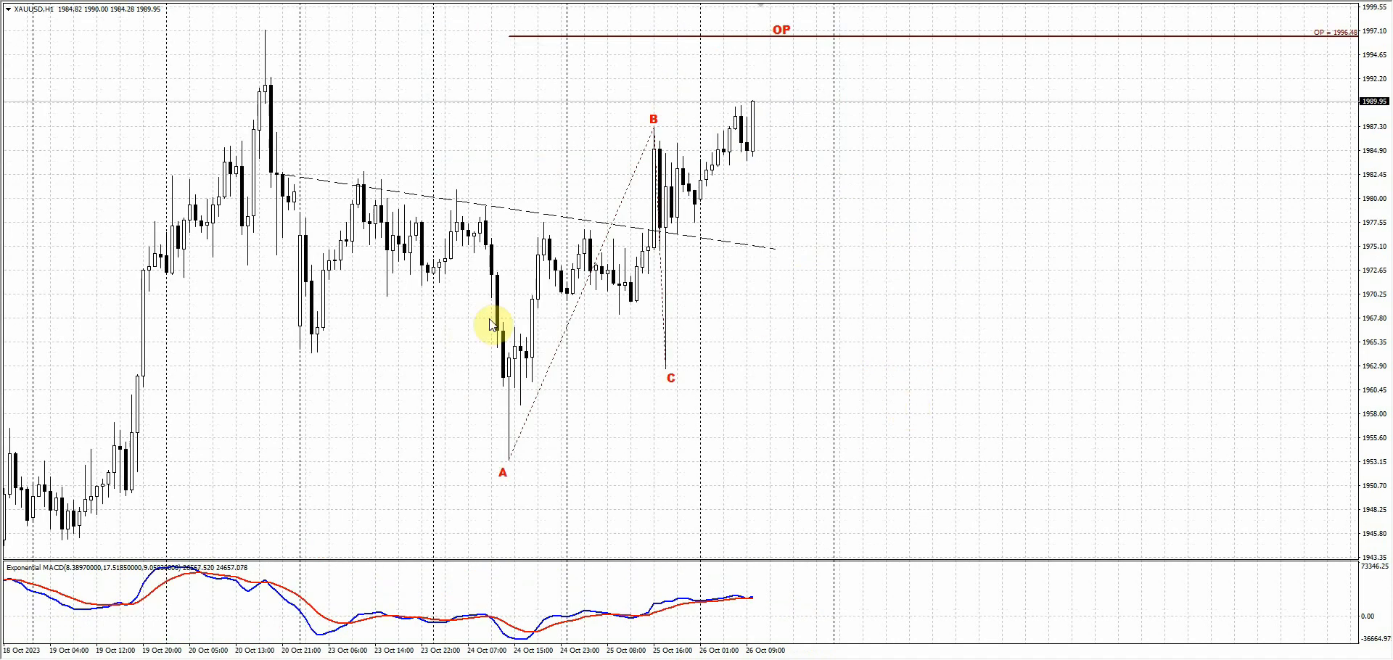
mouse_move(470, 217)
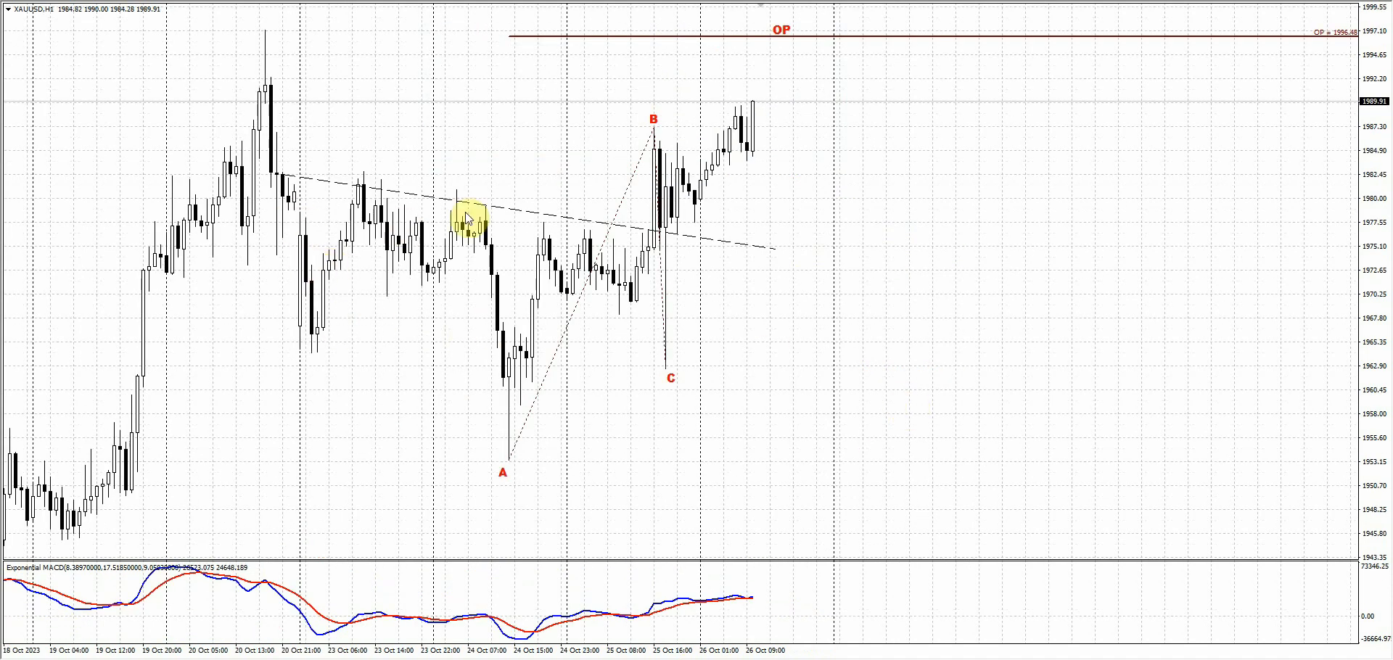
mouse_move(493, 263)
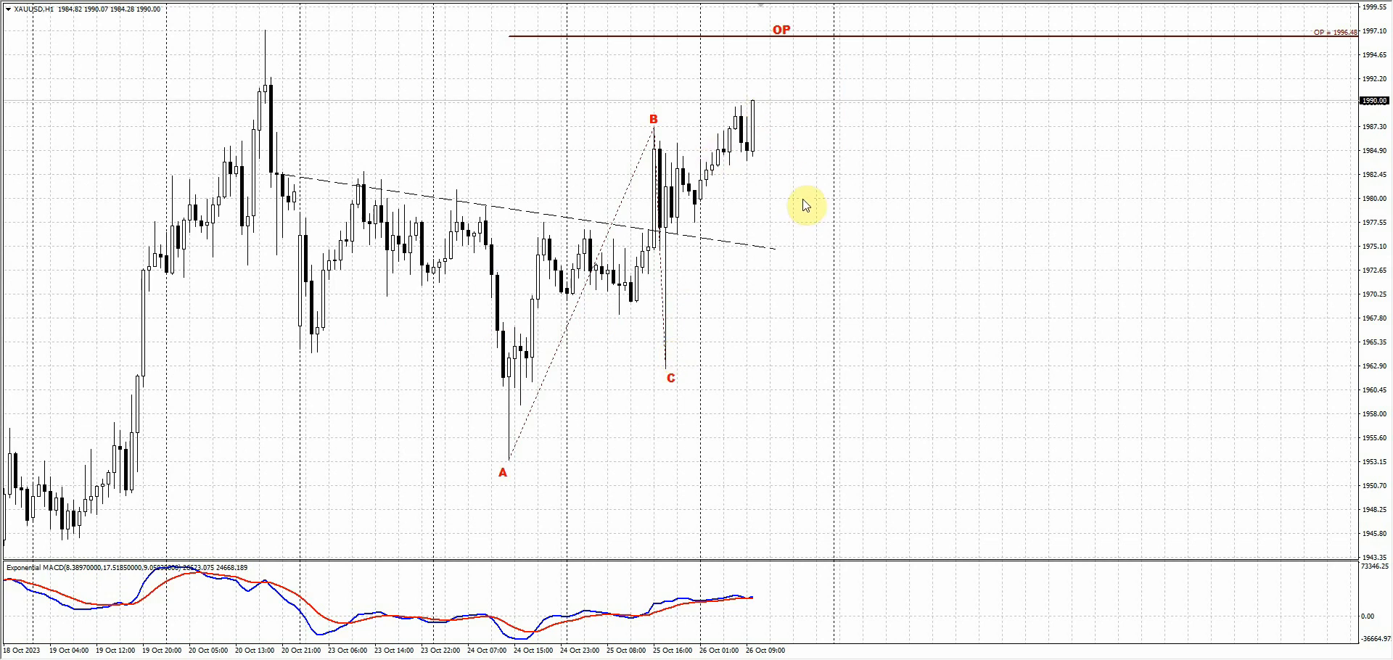
mouse_move(737, 193)
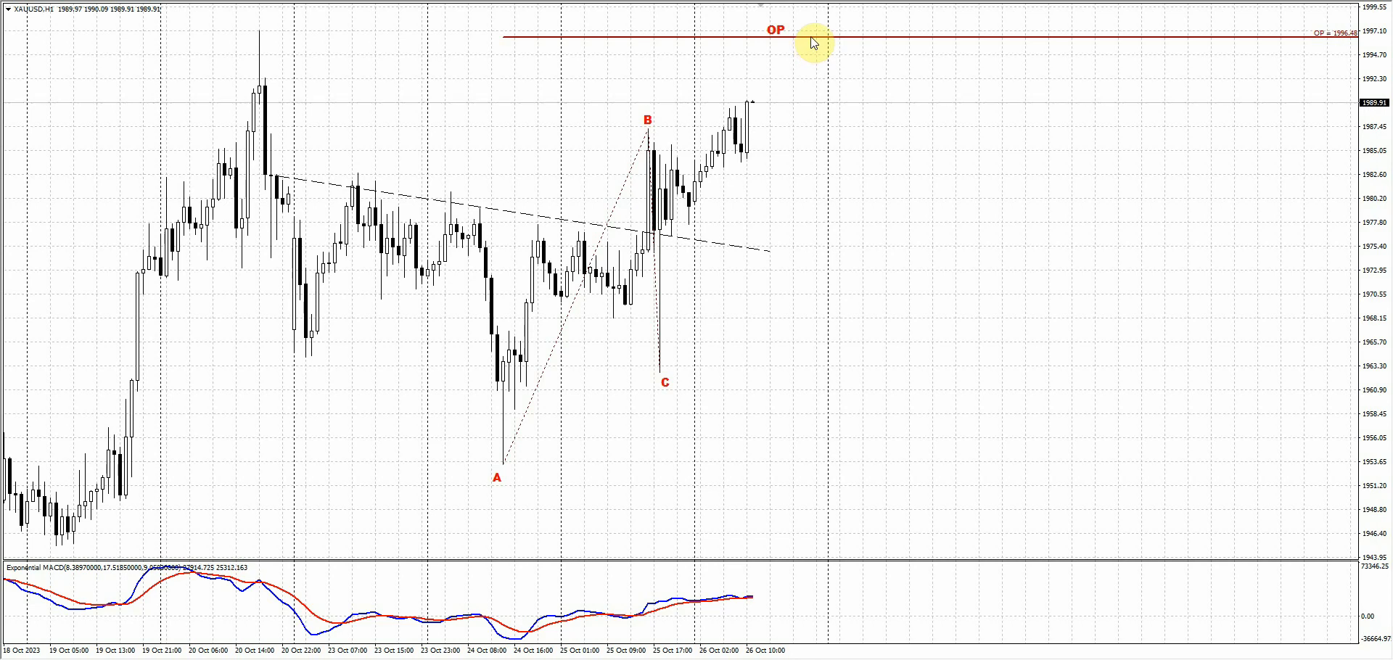
mouse_move(795, 40)
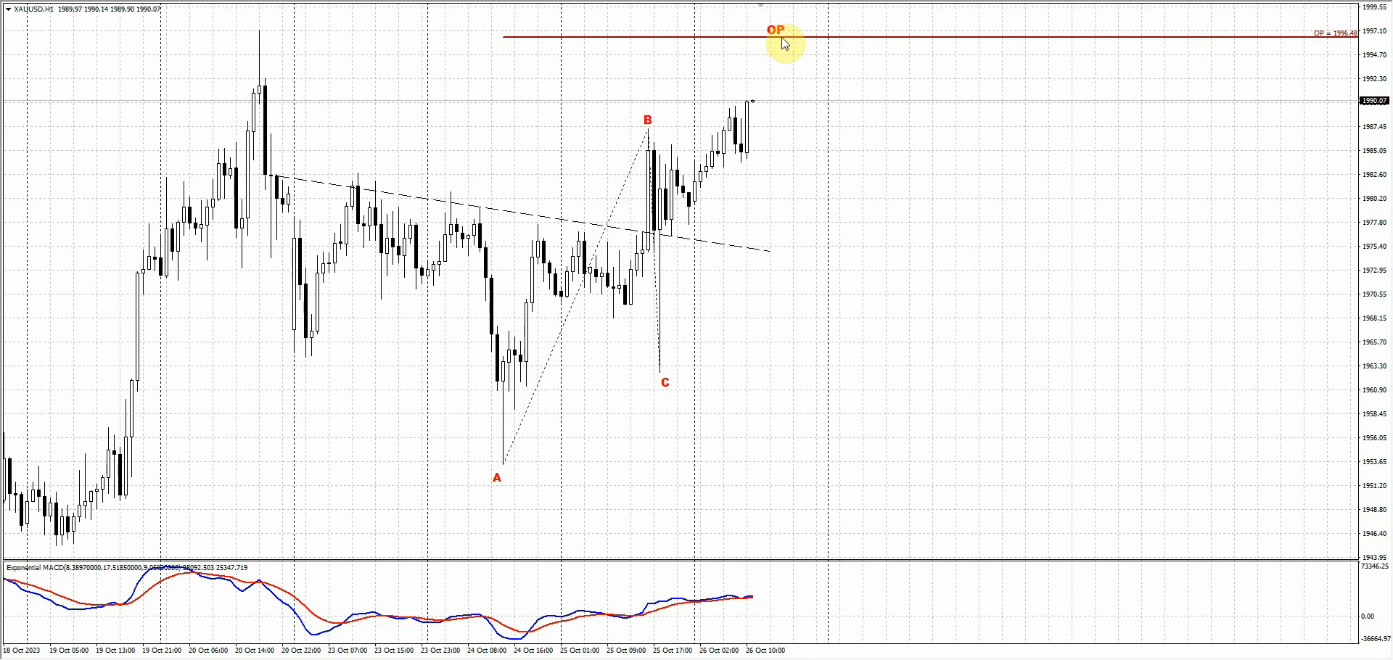
mouse_move(804, 71)
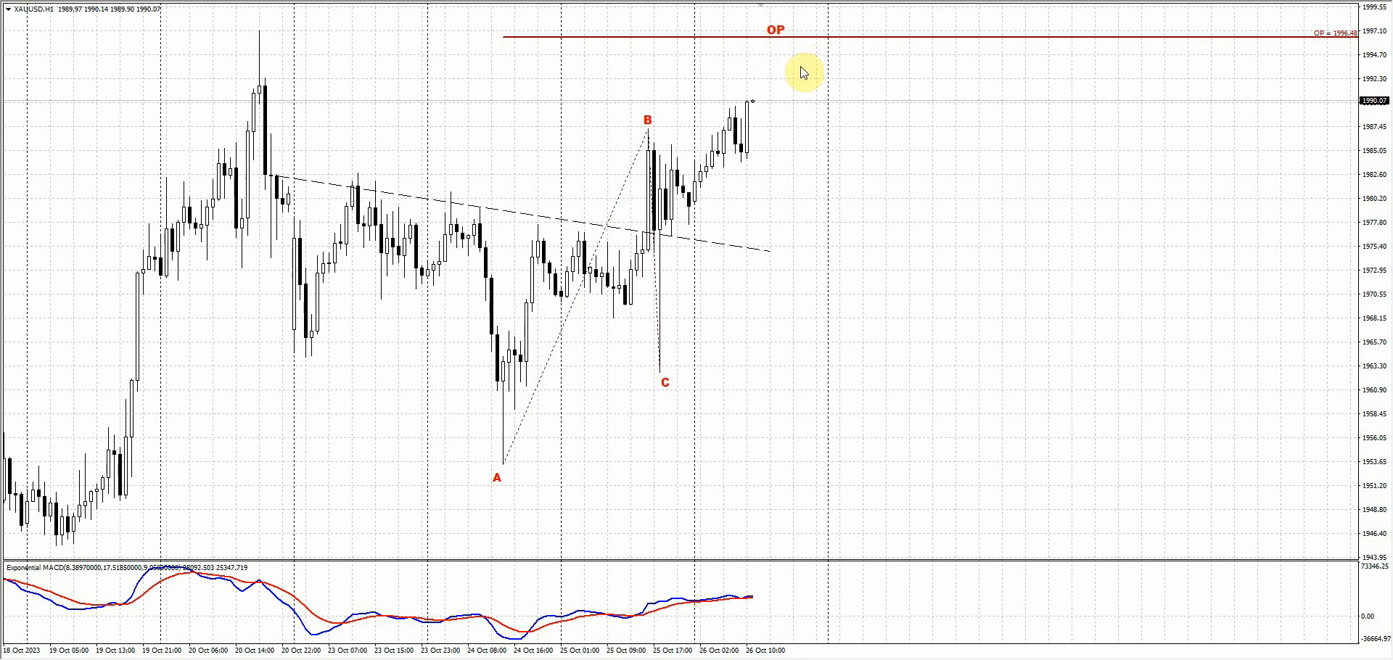
mouse_move(603, 42)
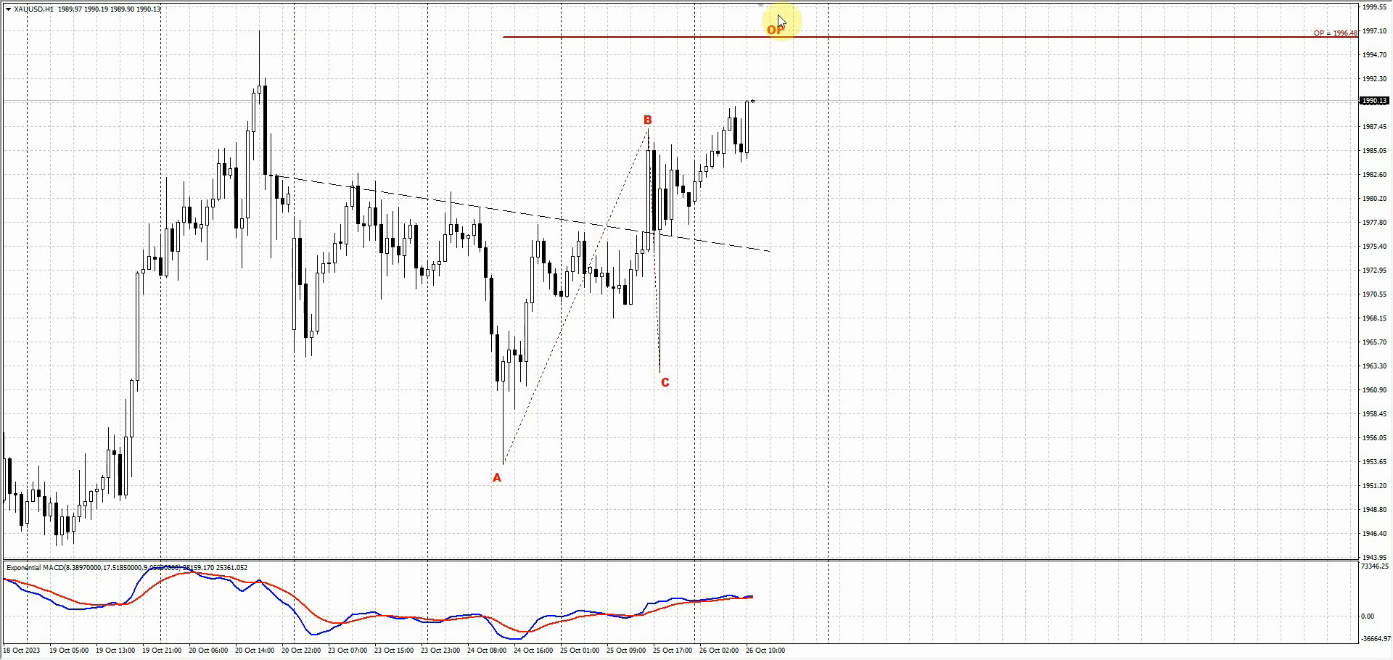
mouse_move(1002, 355)
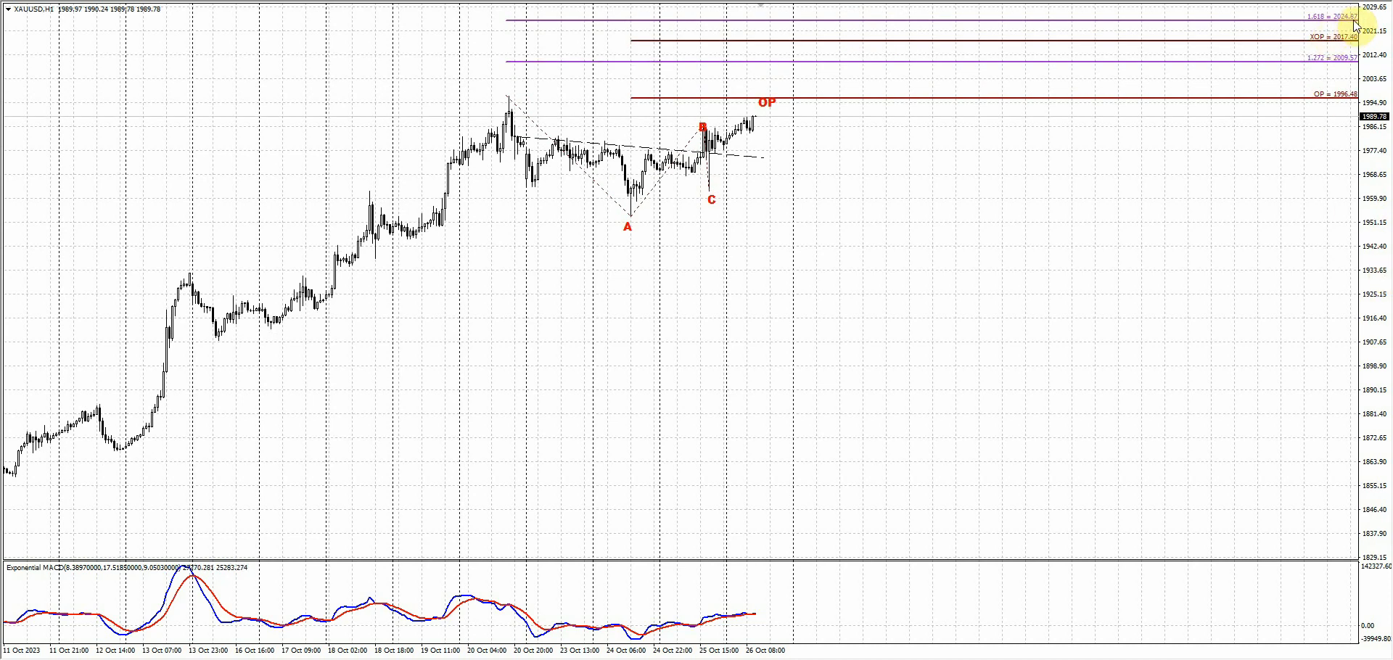
mouse_move(1332, 40)
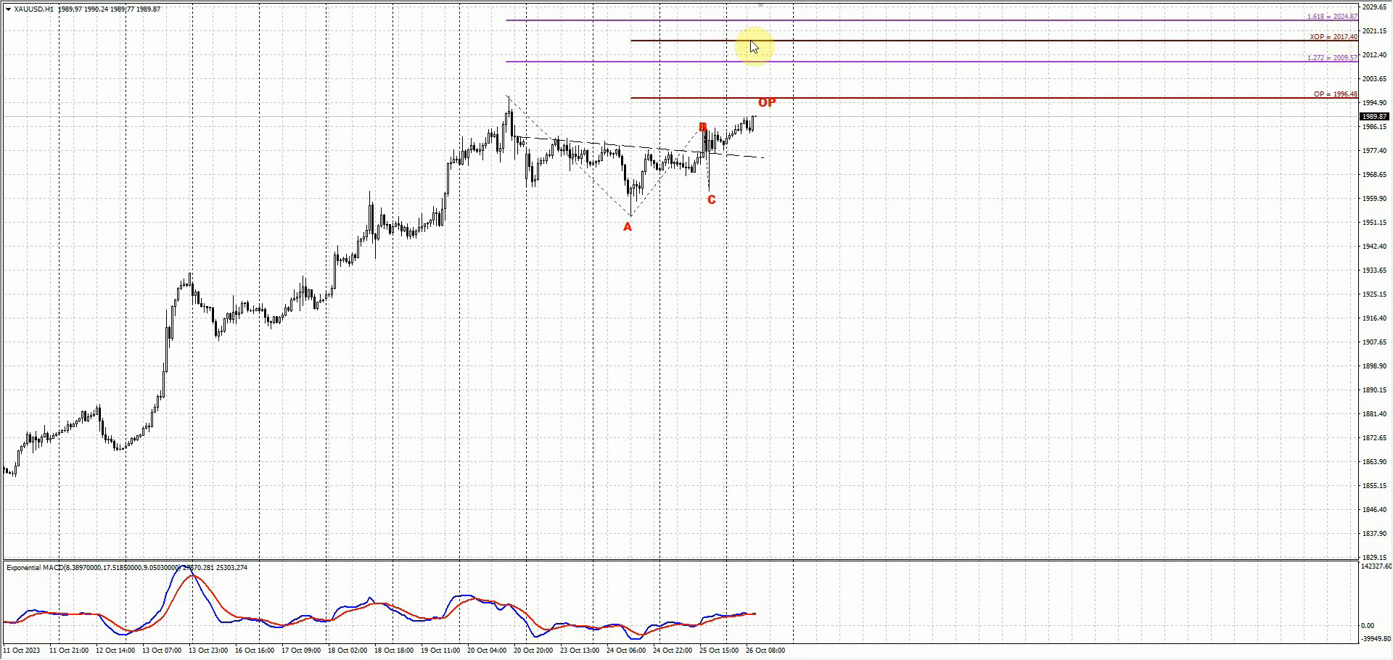
mouse_move(769, 31)
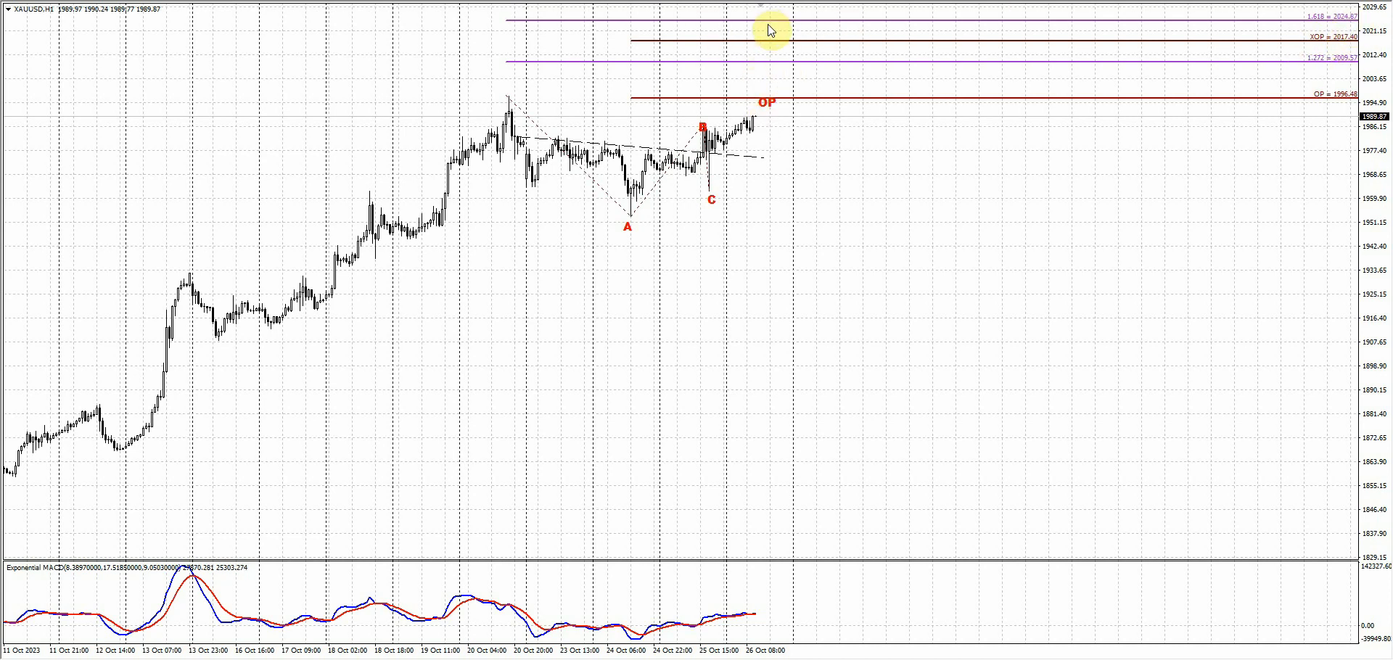
mouse_move(805, 47)
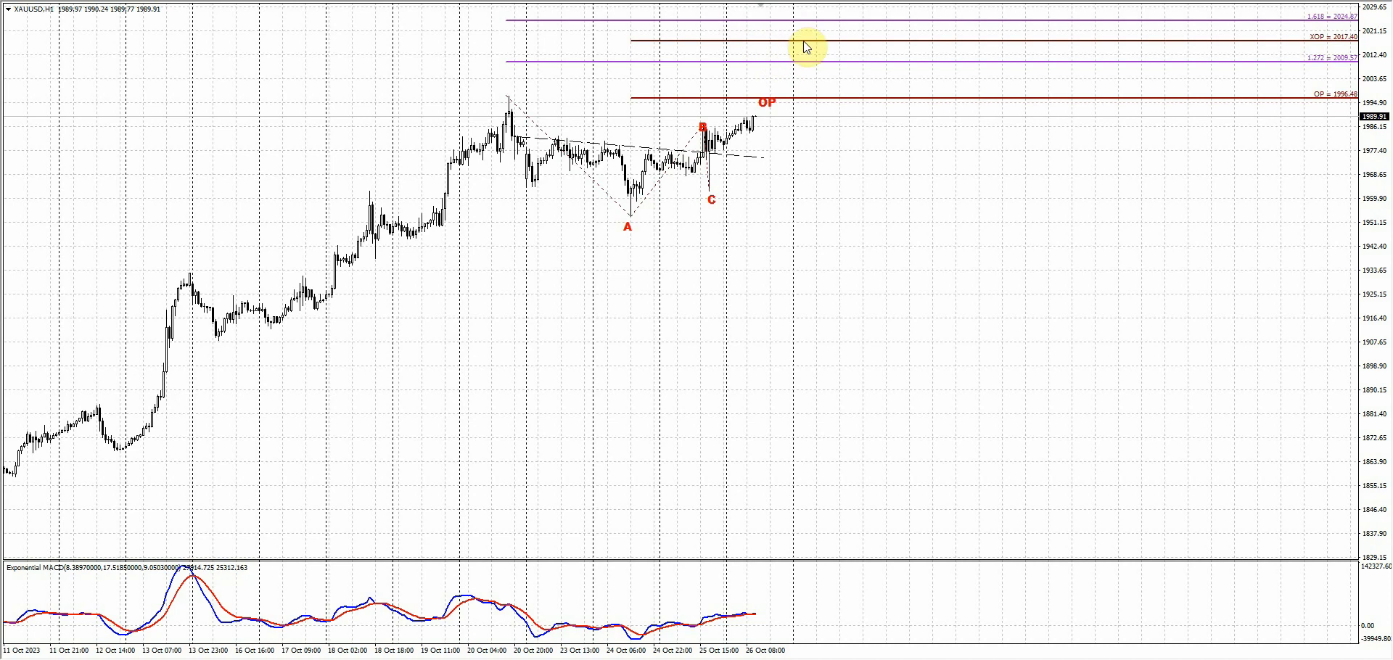
mouse_move(755, 12)
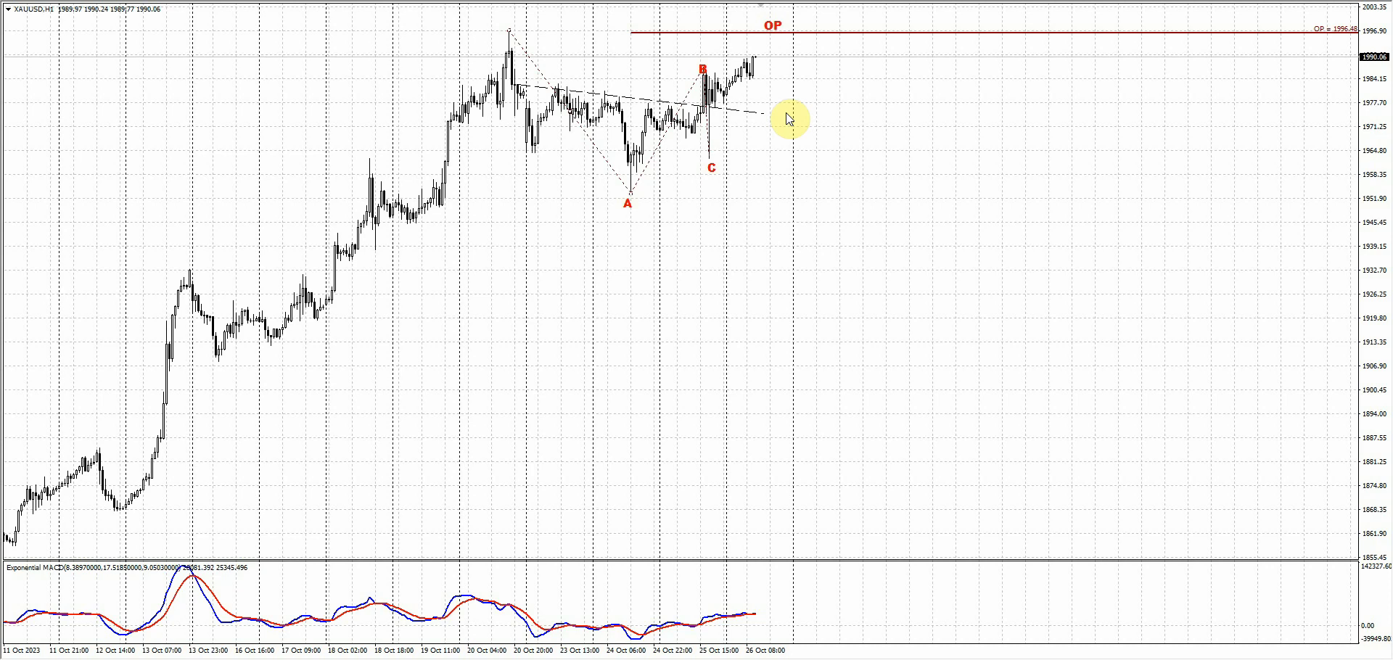
mouse_move(757, 42)
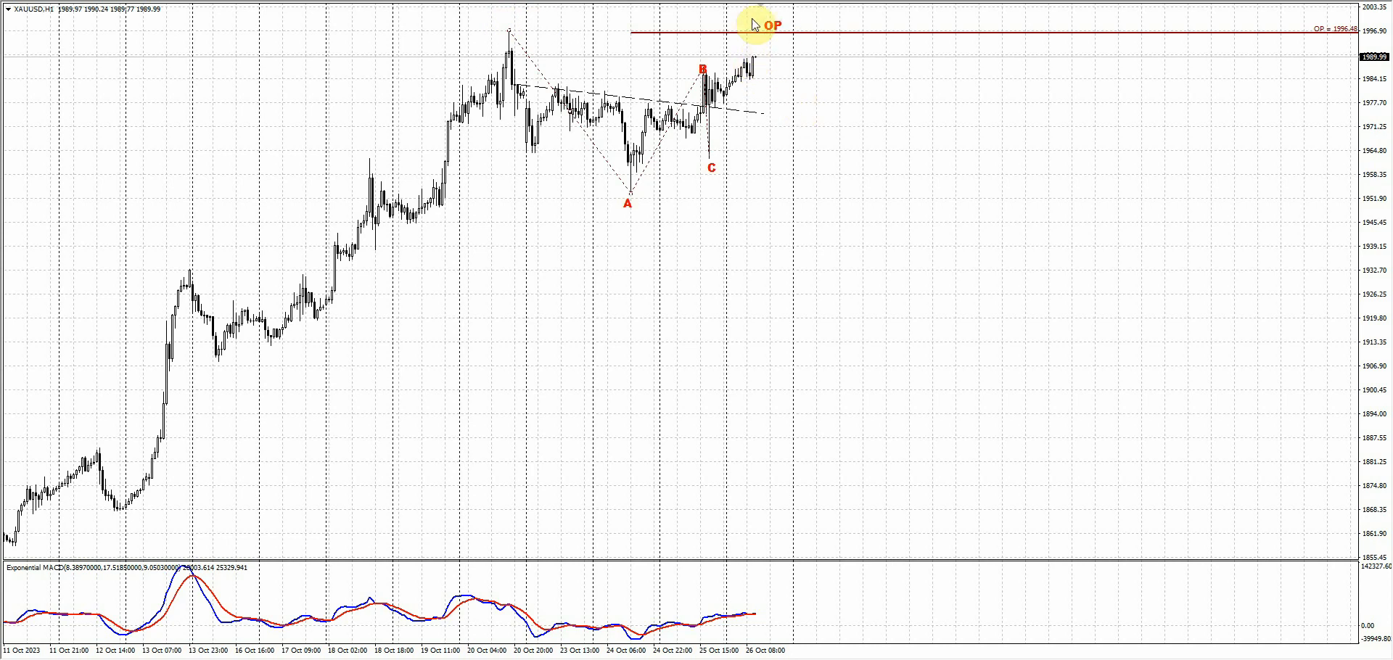
mouse_move(870, 117)
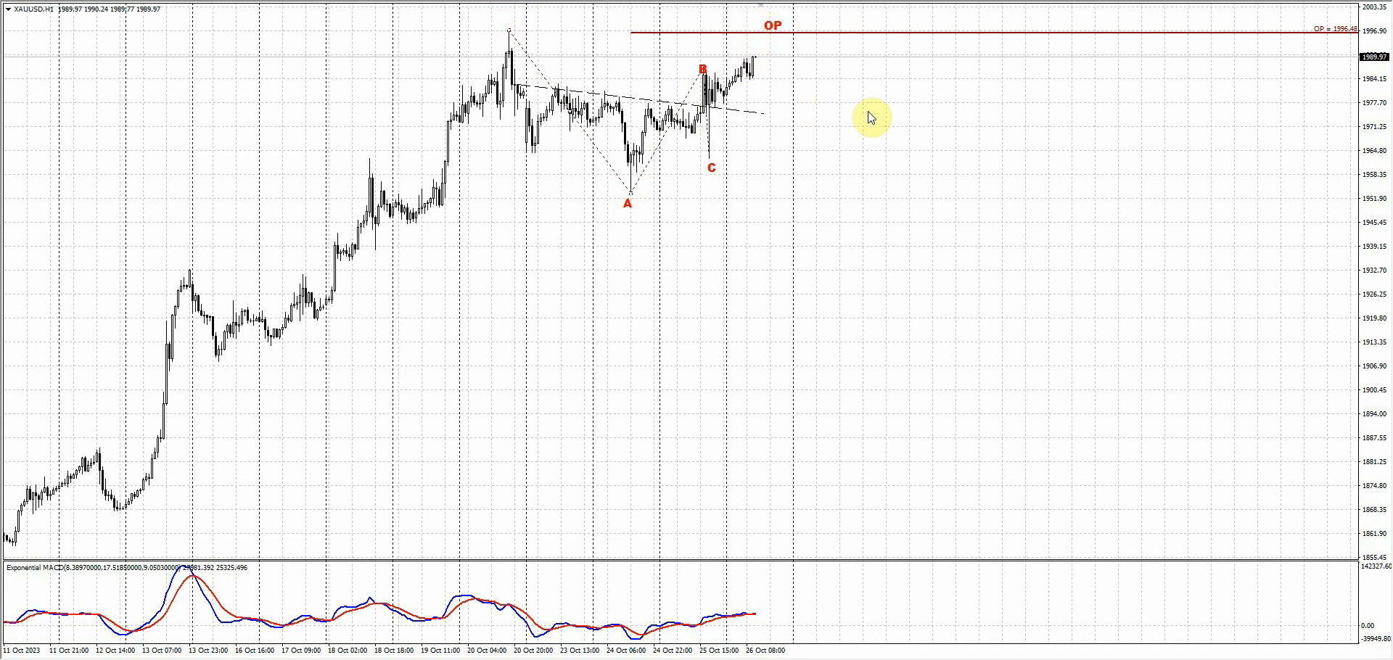